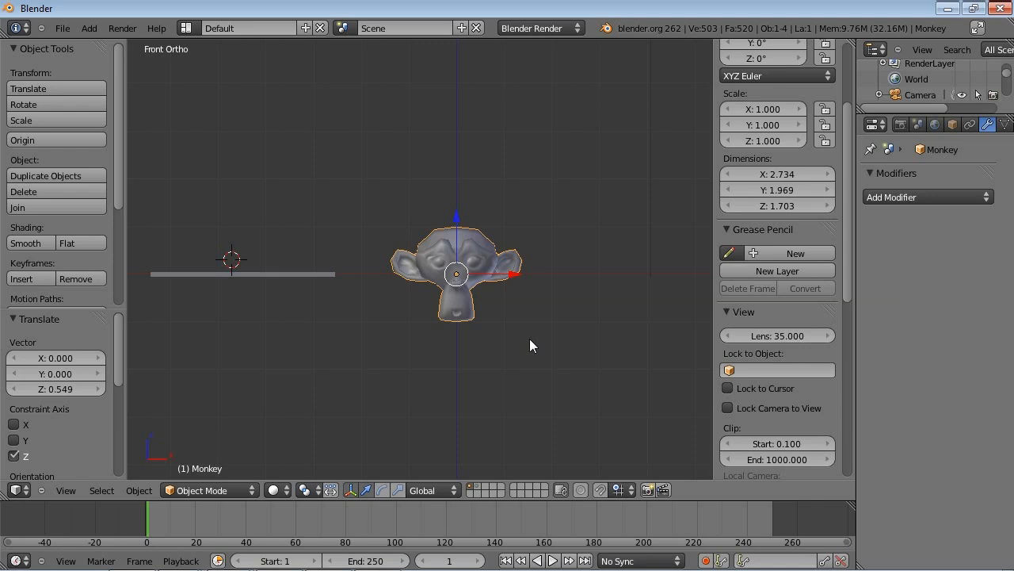
mouse_move(543, 355)
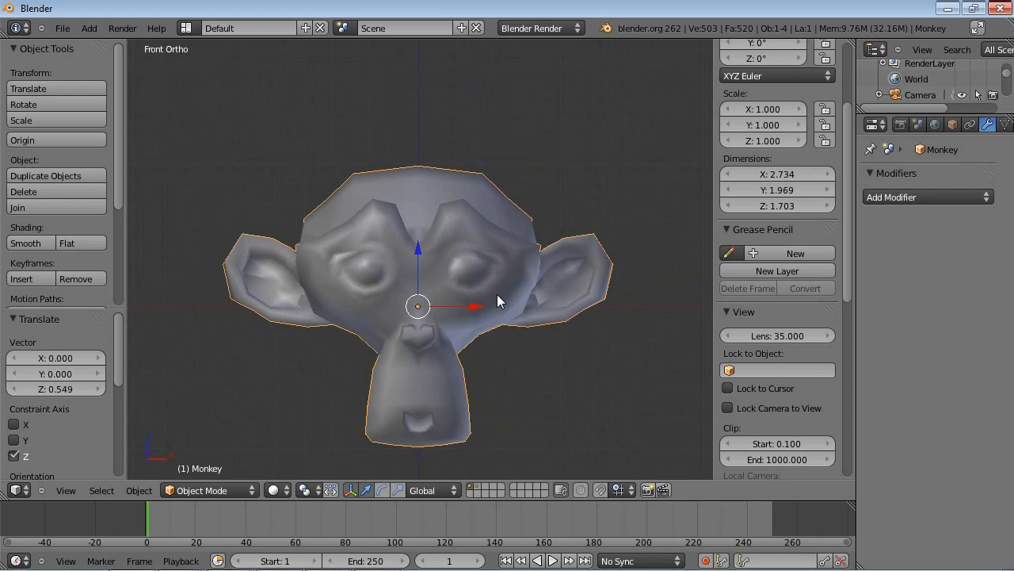
mouse_move(506, 340)
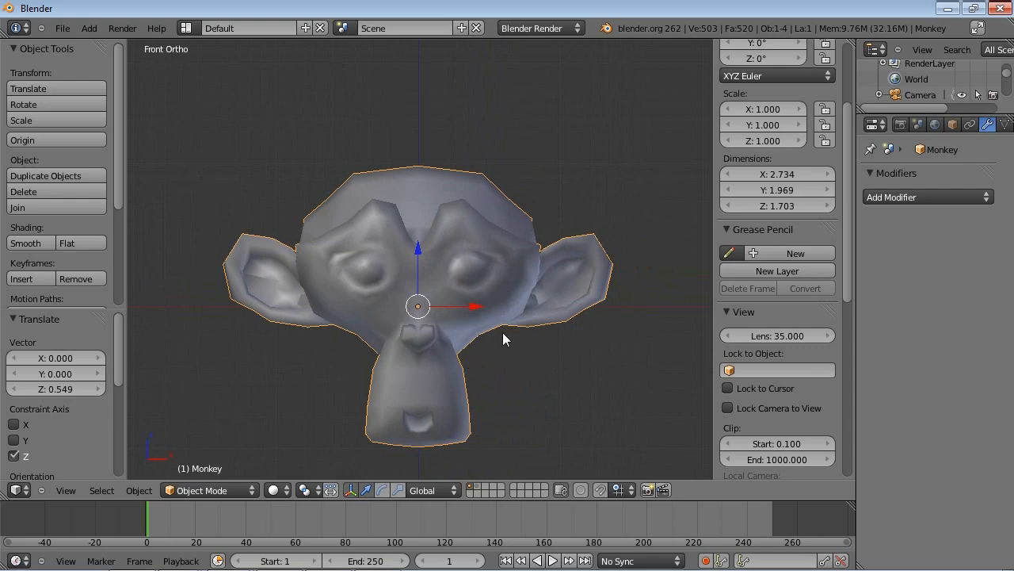
Step: Add a Boolean modifier to Suzanne with Intersect operation and the Cube as its object
scroll(down, 3)
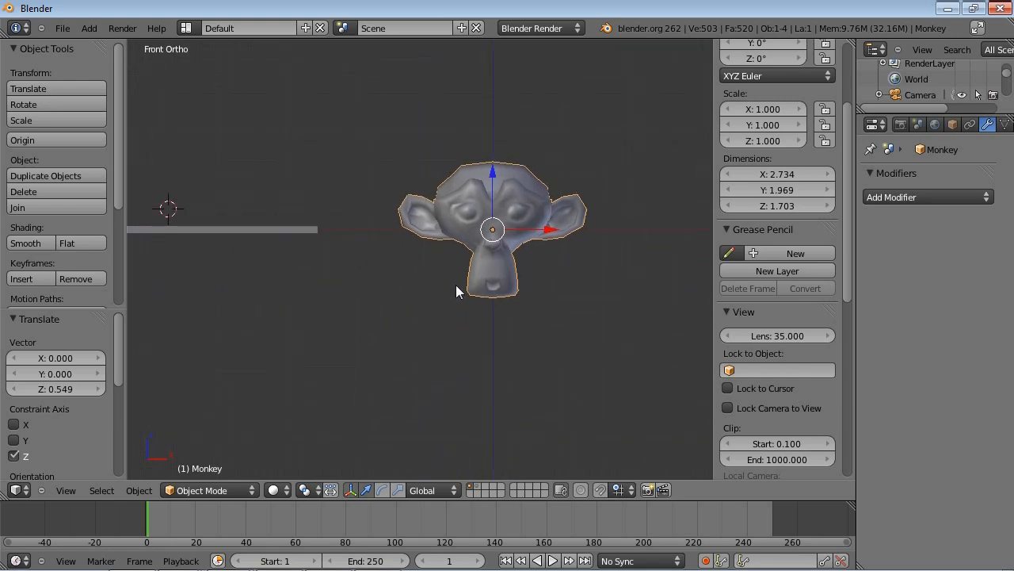
mouse_move(483, 342)
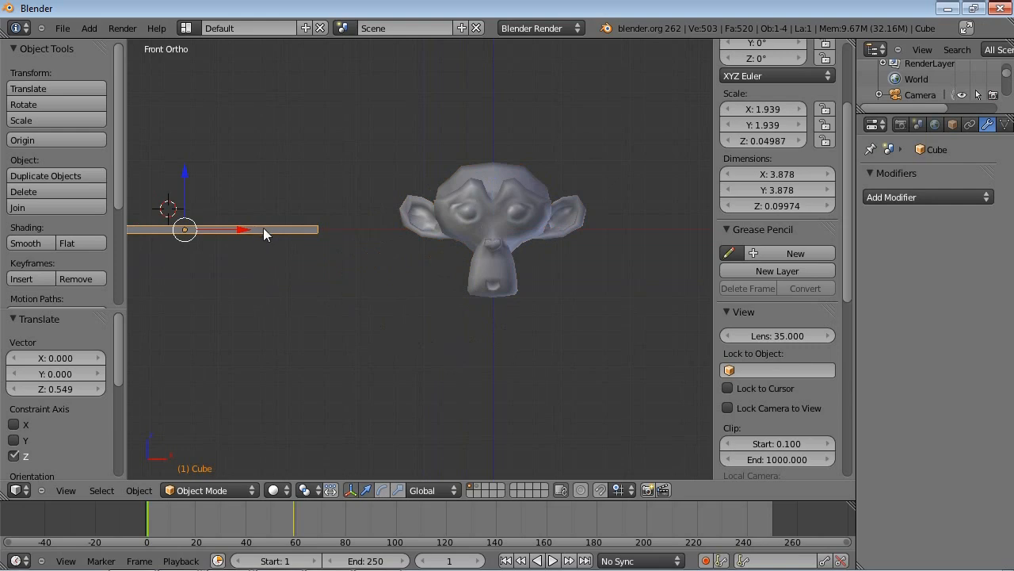
click(491, 222)
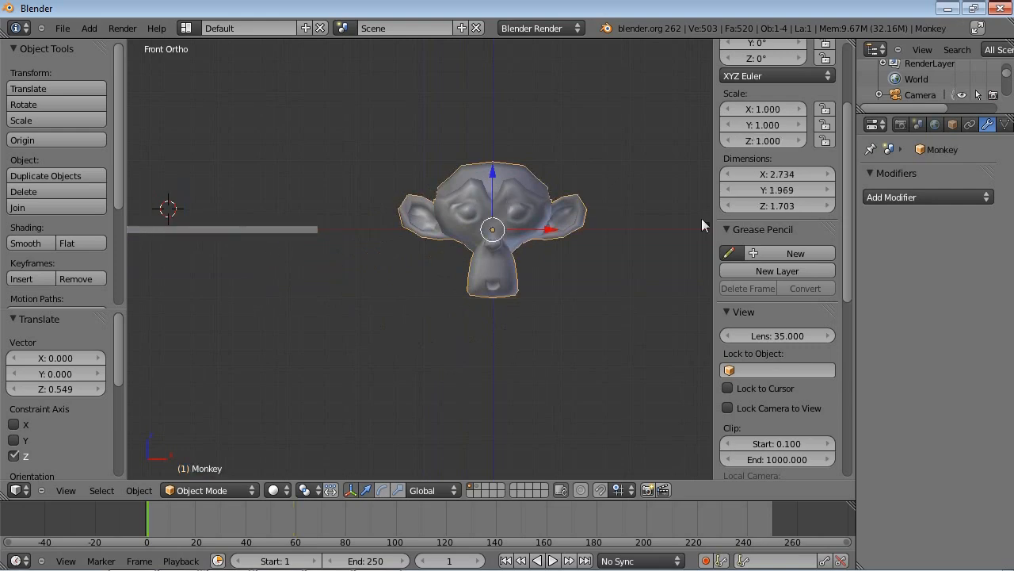
click(927, 197)
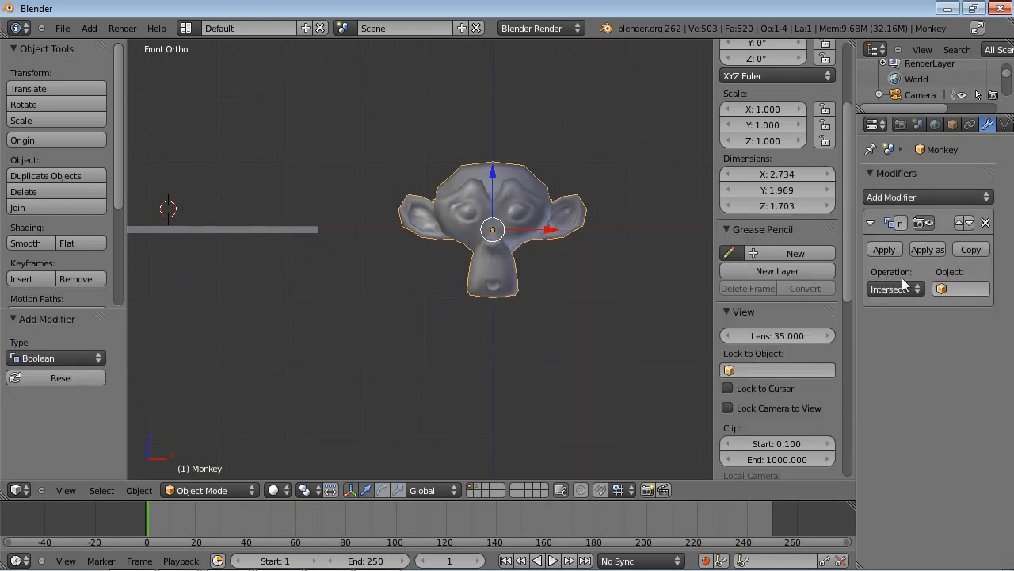
click(960, 288)
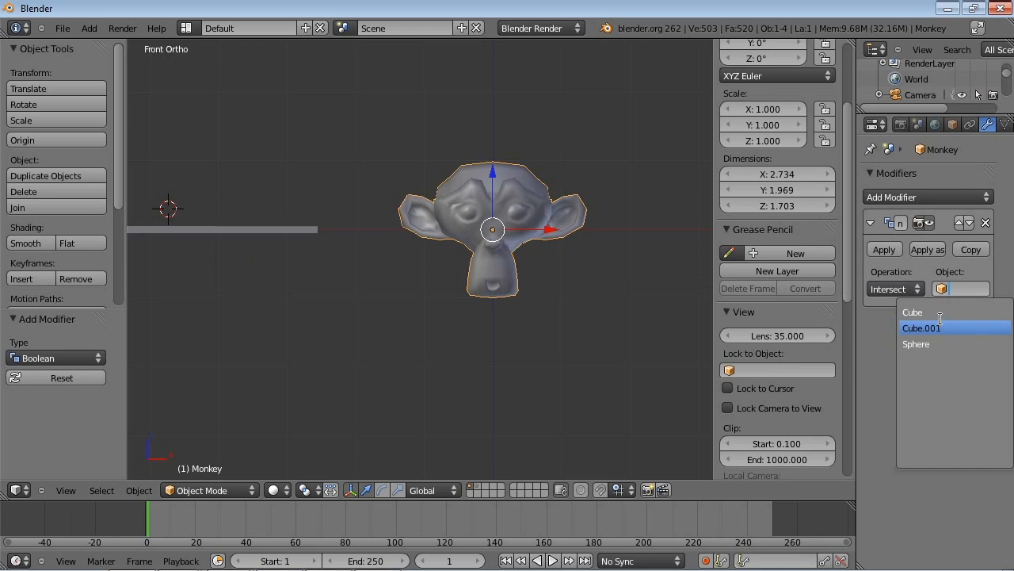
click(913, 310)
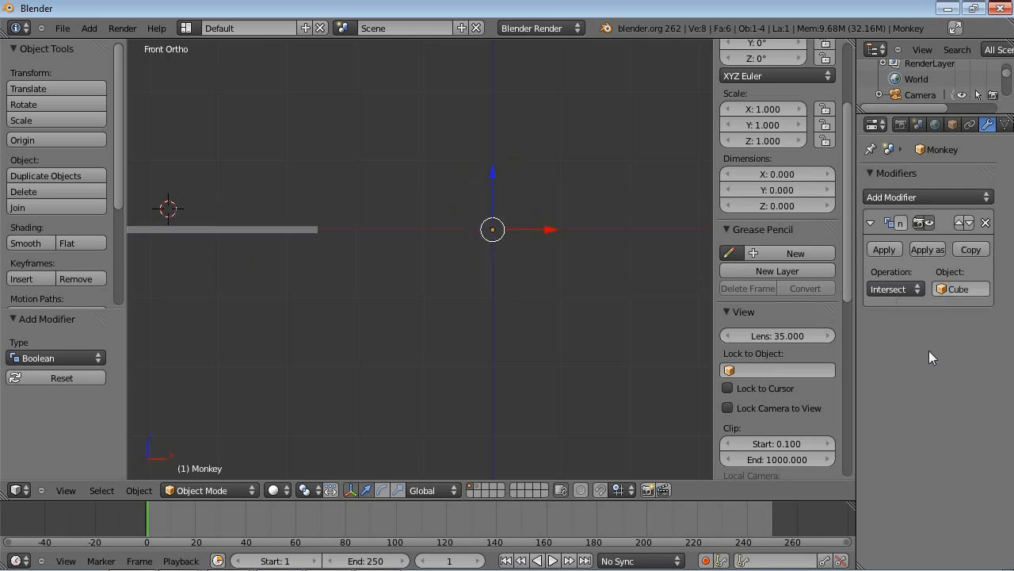
mouse_move(573, 288)
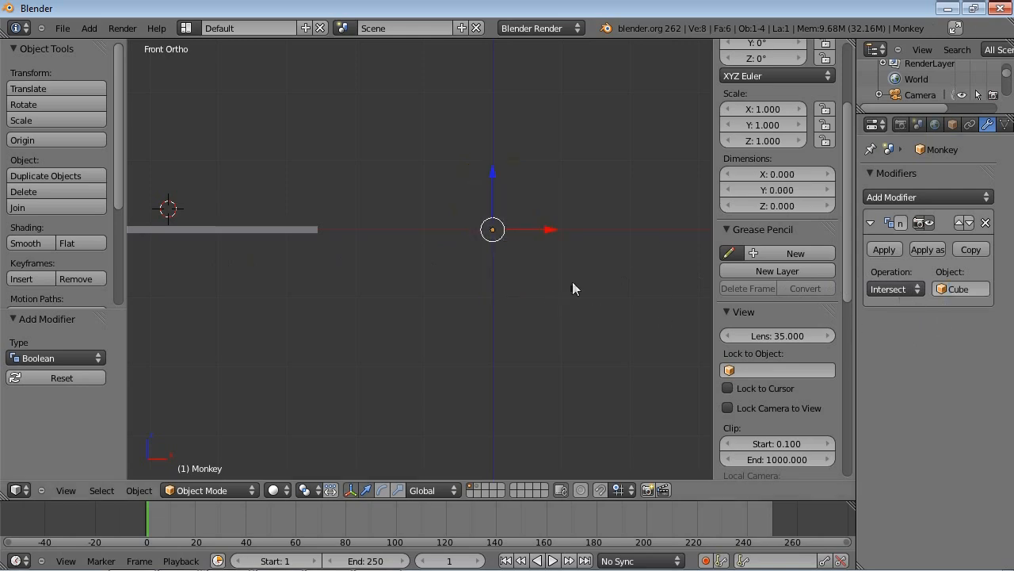
mouse_move(479, 279)
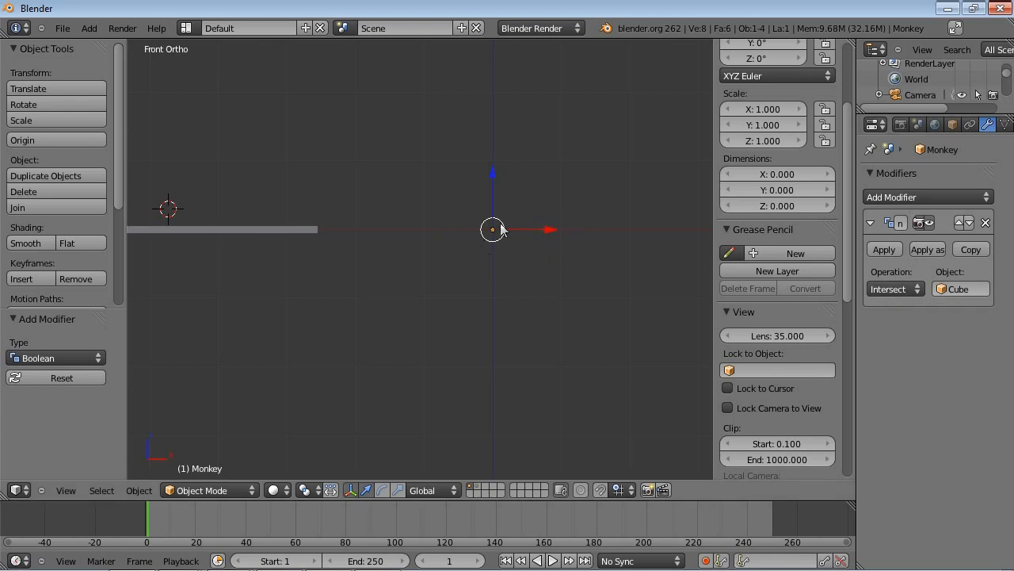
mouse_move(292, 244)
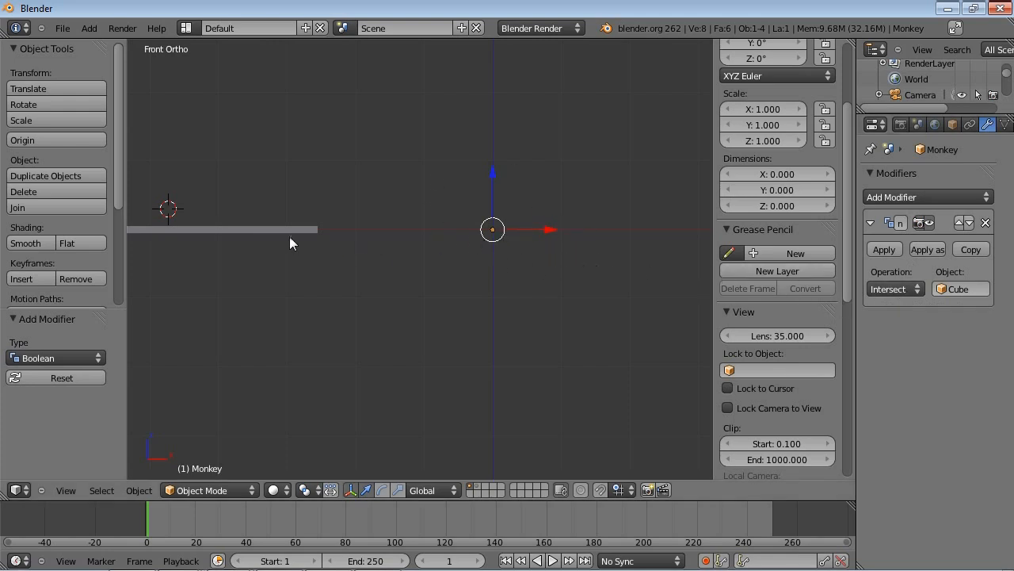
Step: Shift the flat Cube along X into the monkey head so a sliver of Suzanne reappears
click(241, 232)
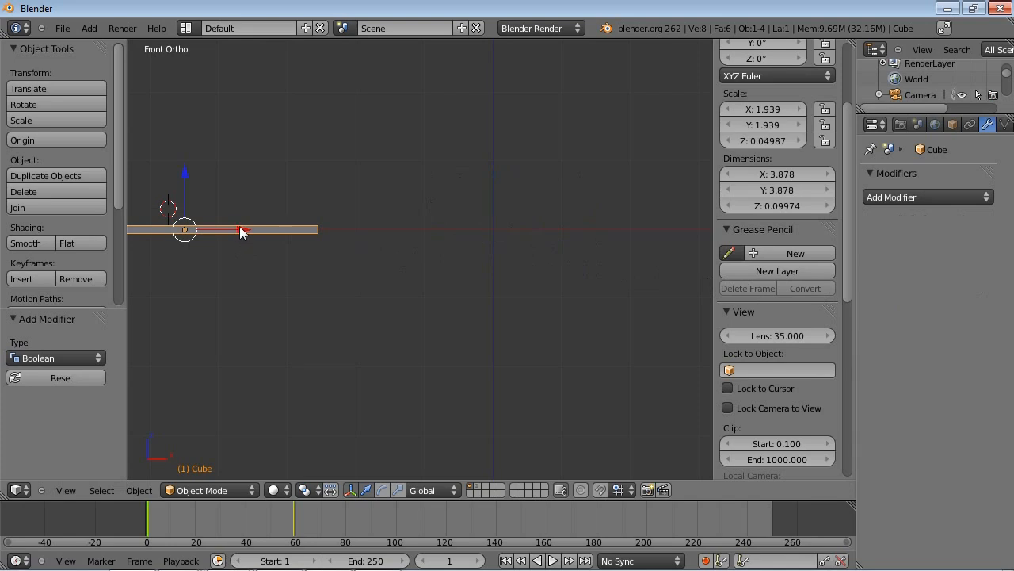
drag(184, 228, 473, 228)
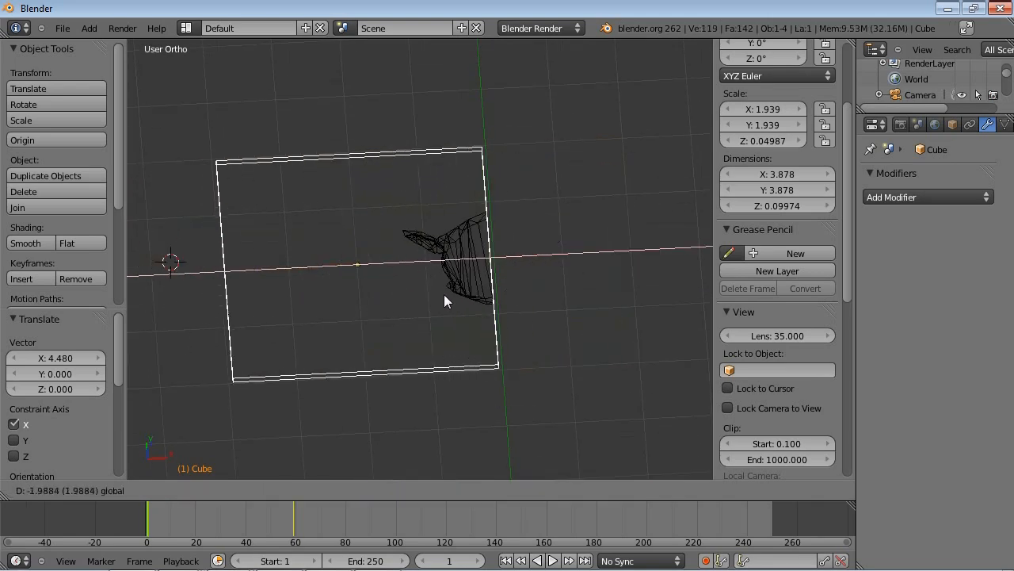
mouse_move(535, 324)
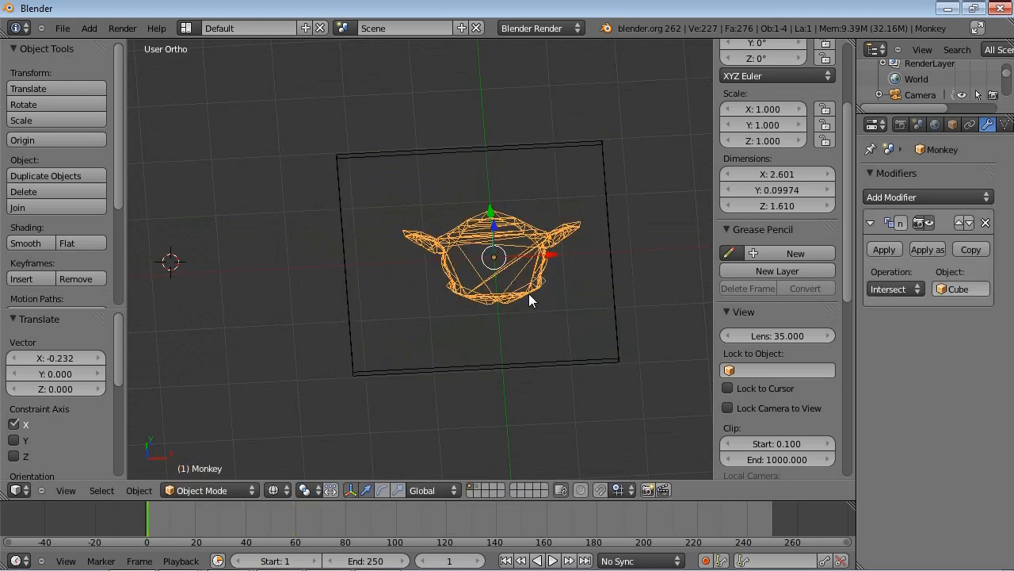
Step: Change the Boolean operation to Union and view the merged head and slab
click(891, 289)
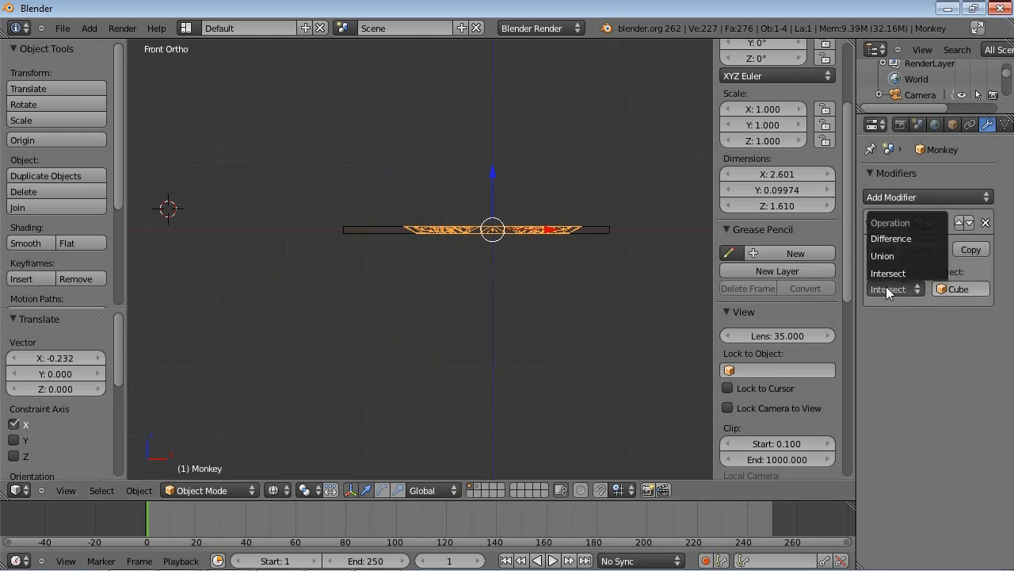
click(881, 255)
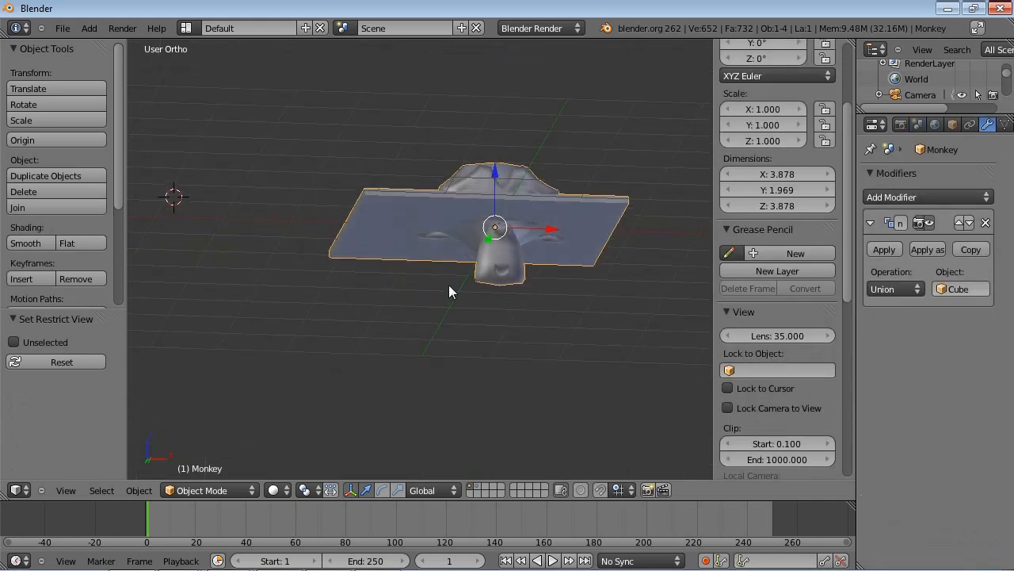
drag(451, 291, 463, 359)
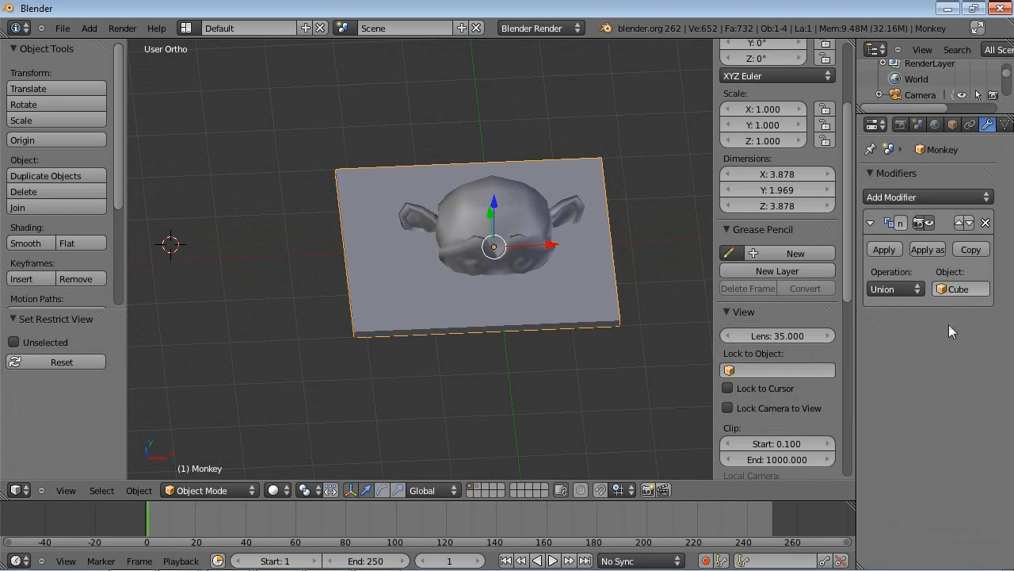
mouse_move(895, 288)
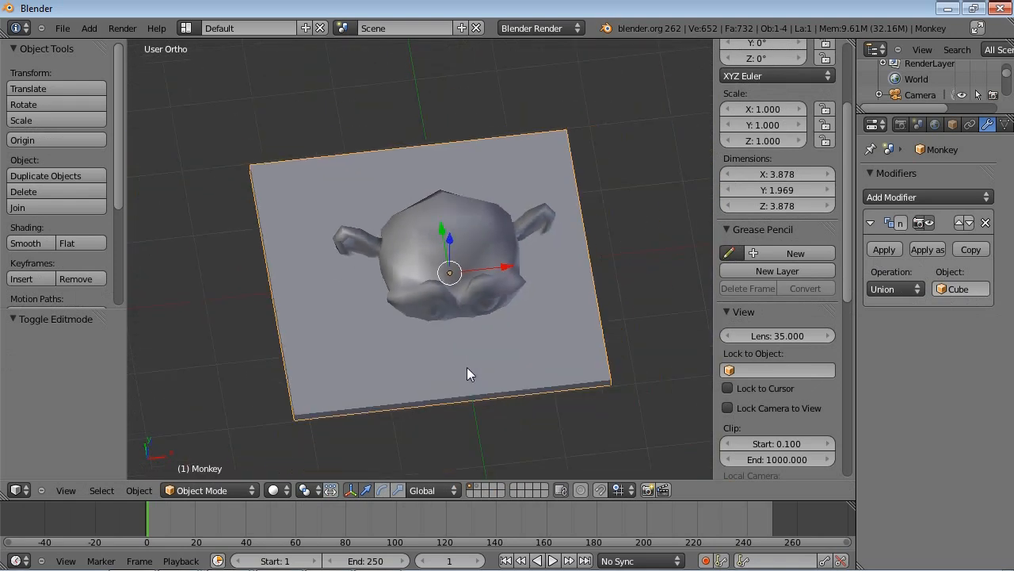
mouse_move(444, 336)
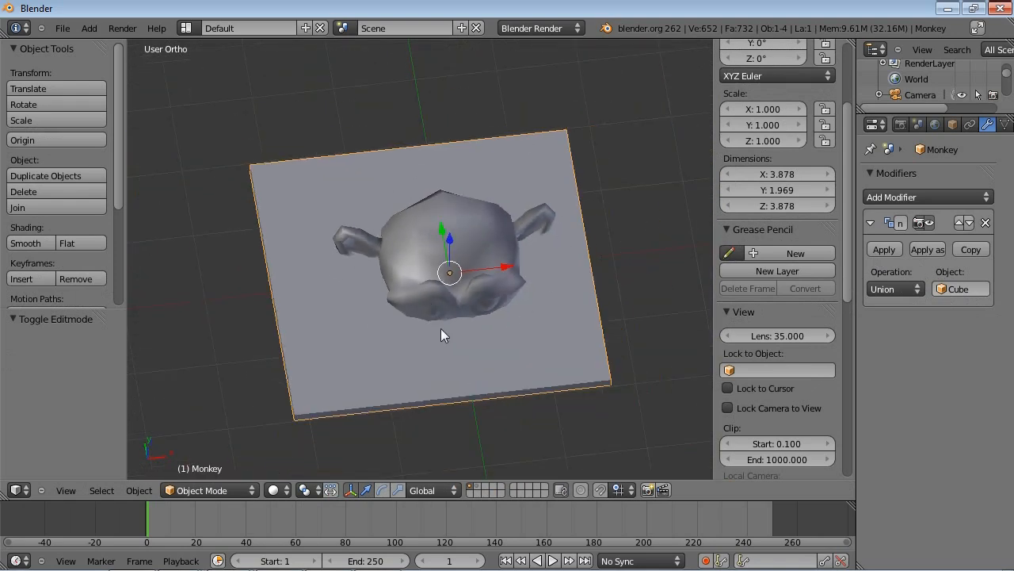
mouse_move(875, 374)
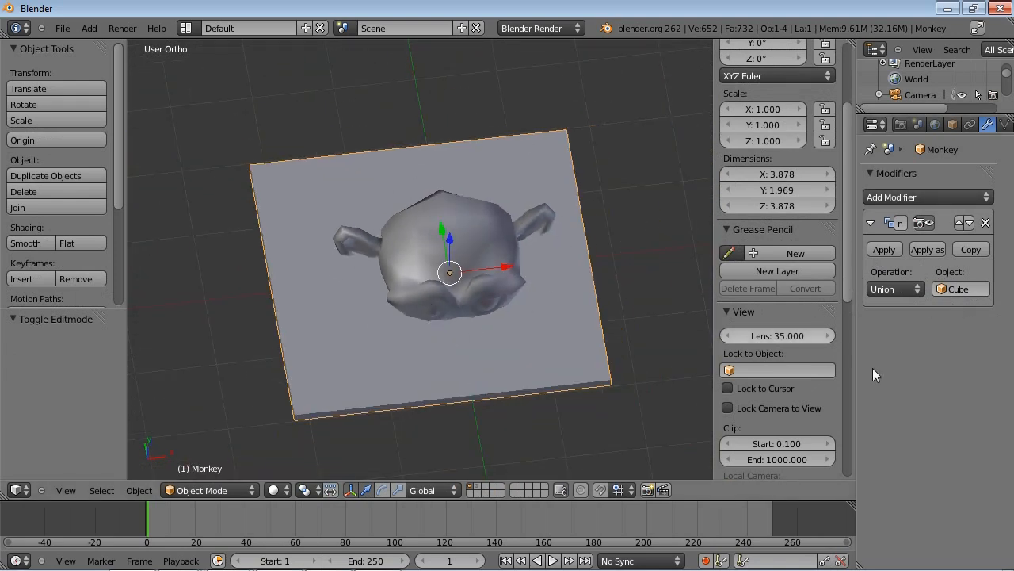
Step: Change the Boolean operation to Difference so the slab is cut out of Suzanne
click(890, 288)
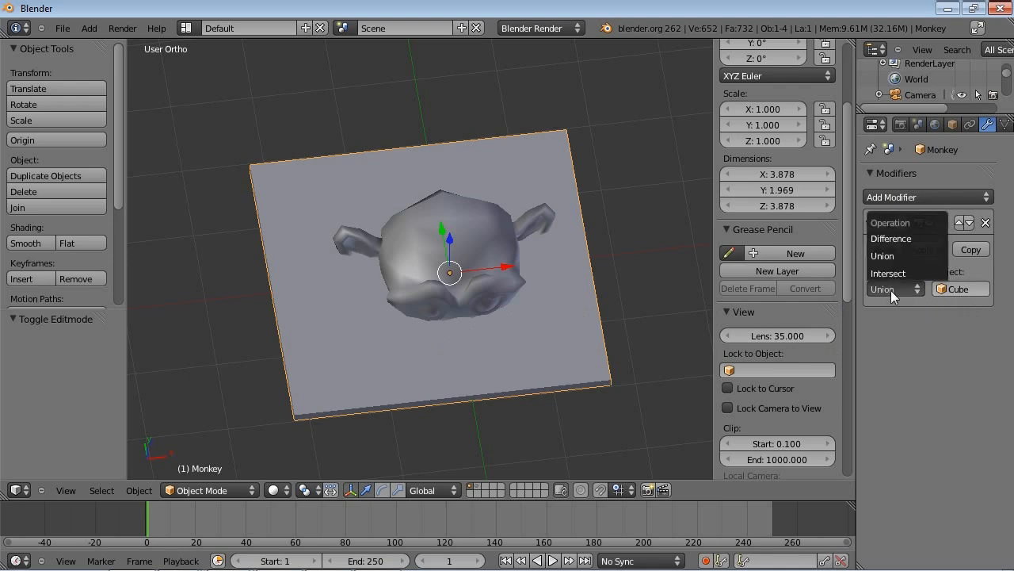
click(890, 238)
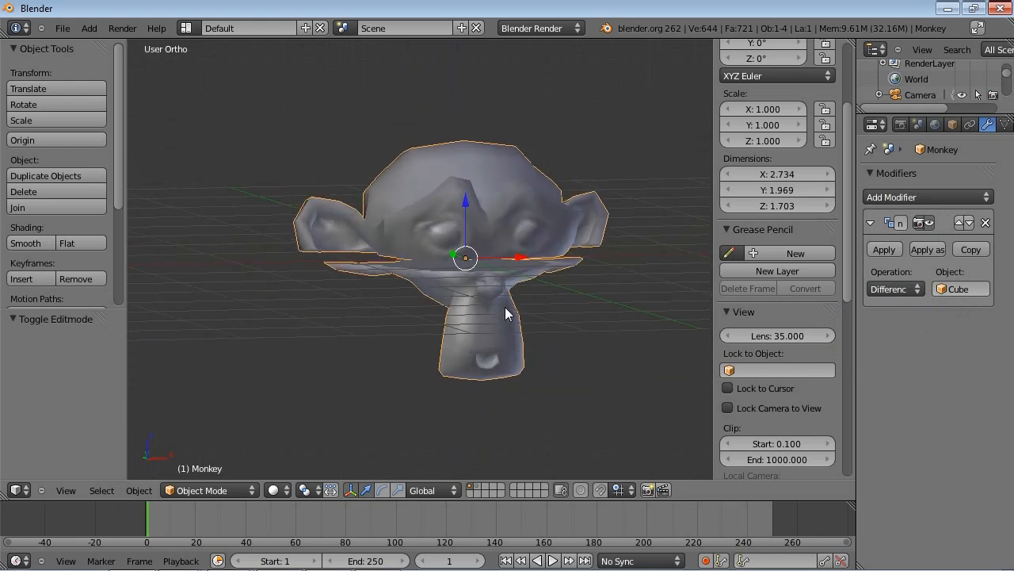
mouse_move(380, 257)
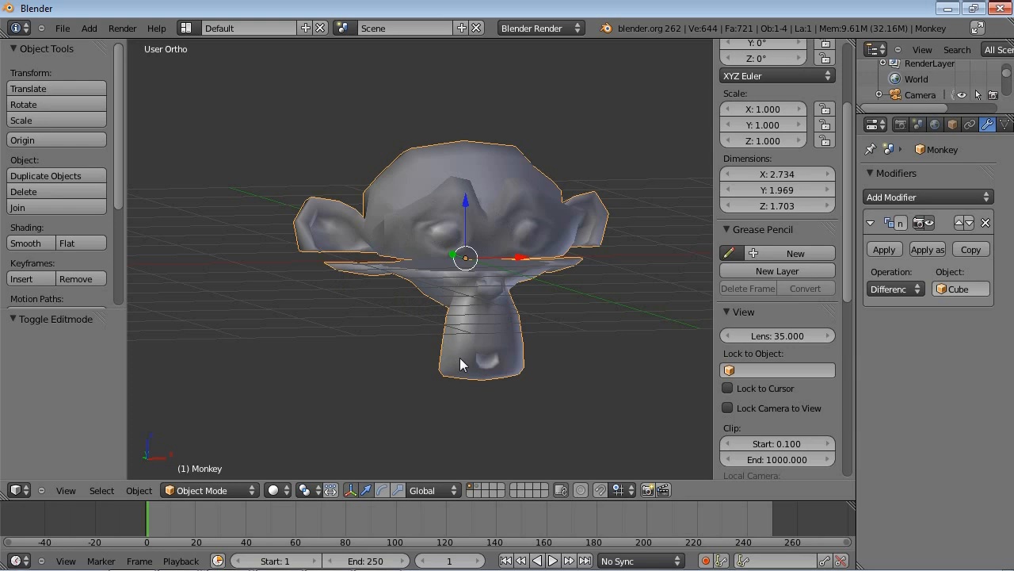
Step: Change the Boolean operation back to Intersect
click(891, 288)
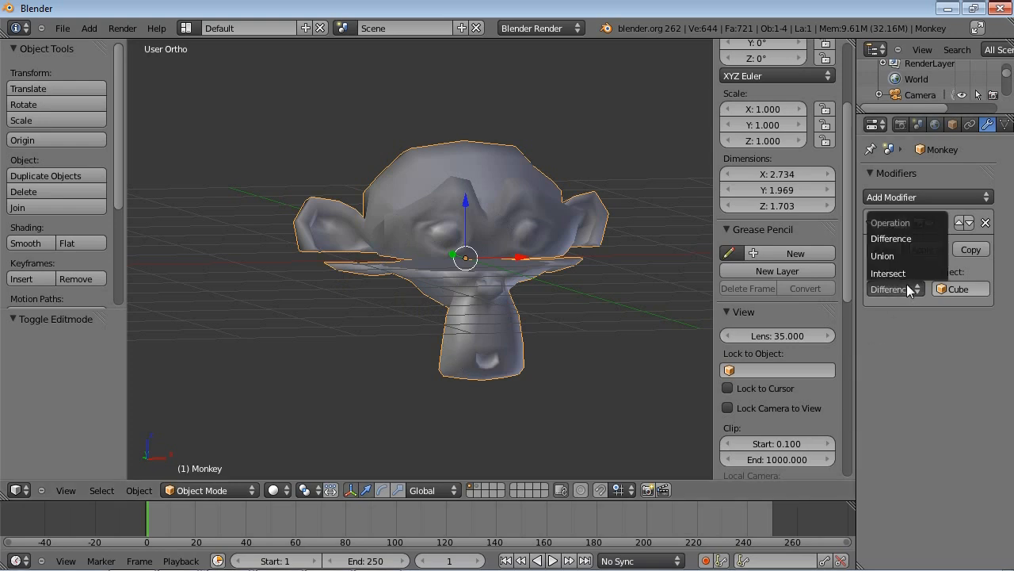
click(887, 273)
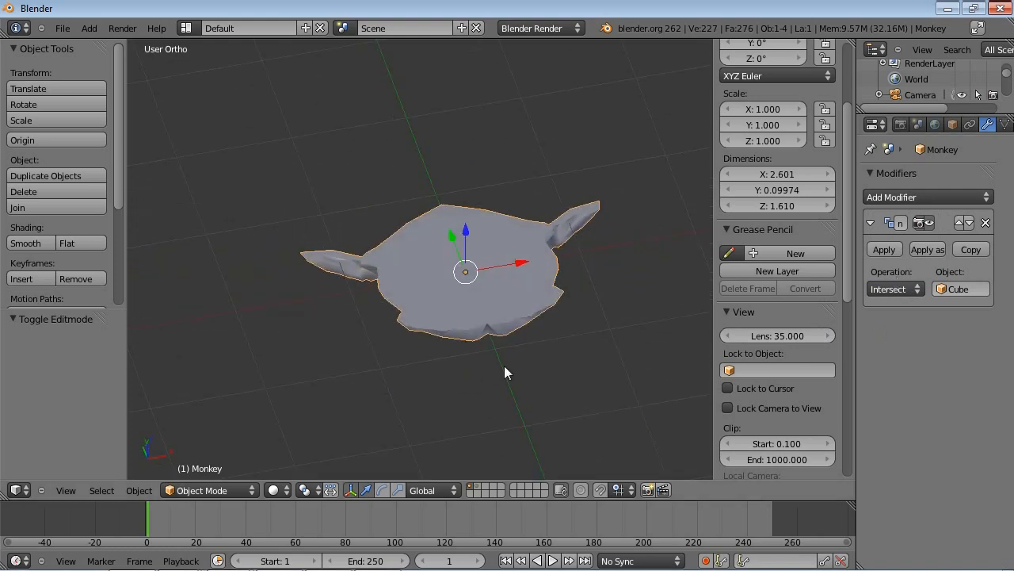
mouse_move(257, 479)
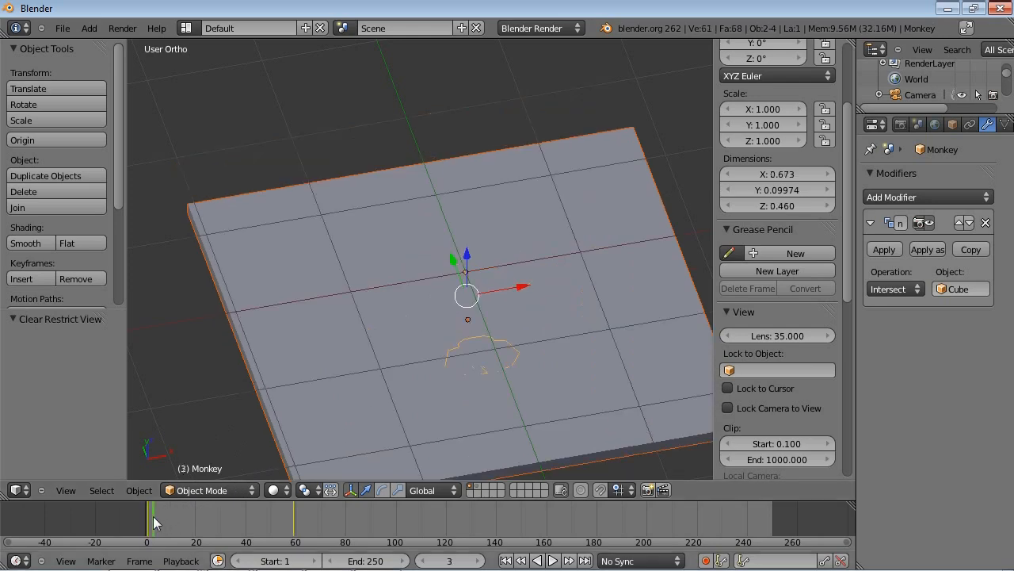
Step: Scrub through animation frames (44, early frames, 7) to watch the intersected shape change
click(283, 542)
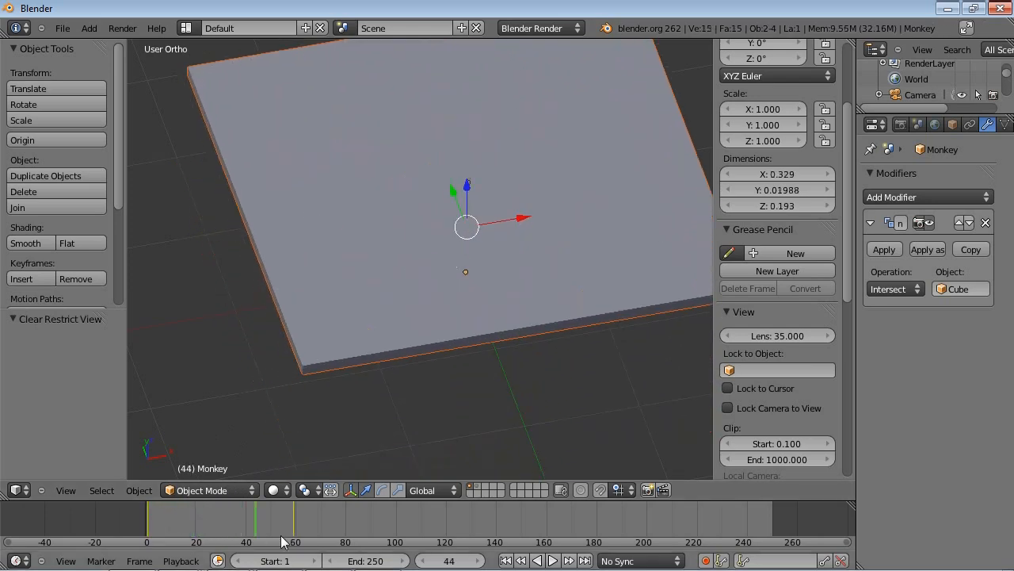
click(158, 543)
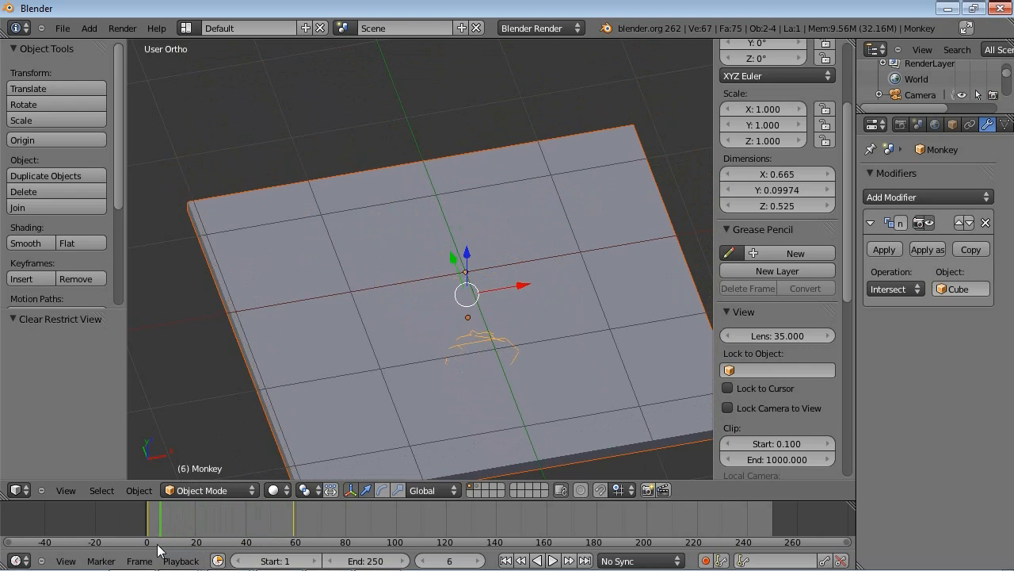
click(220, 542)
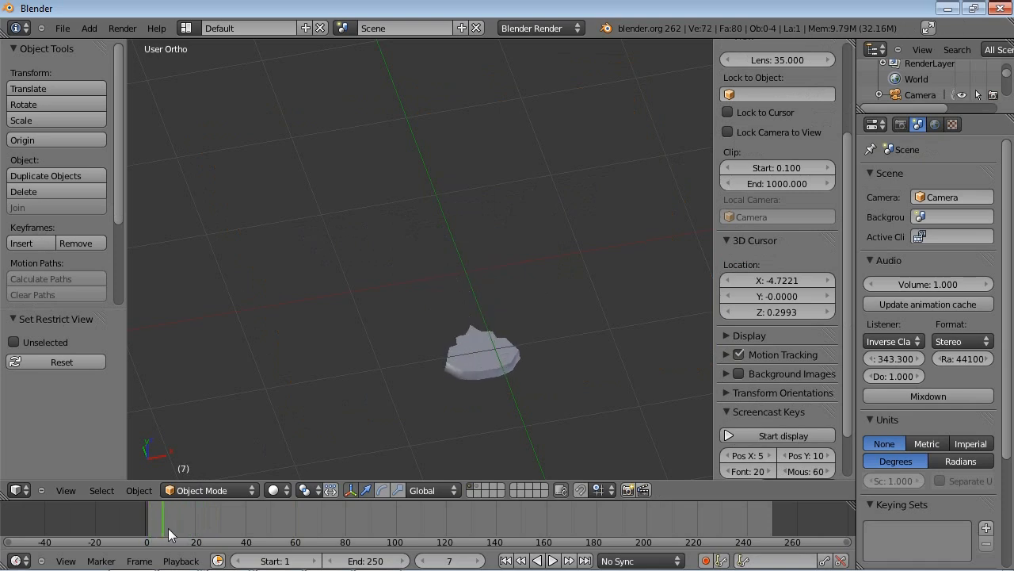
drag(166, 523, 220, 523)
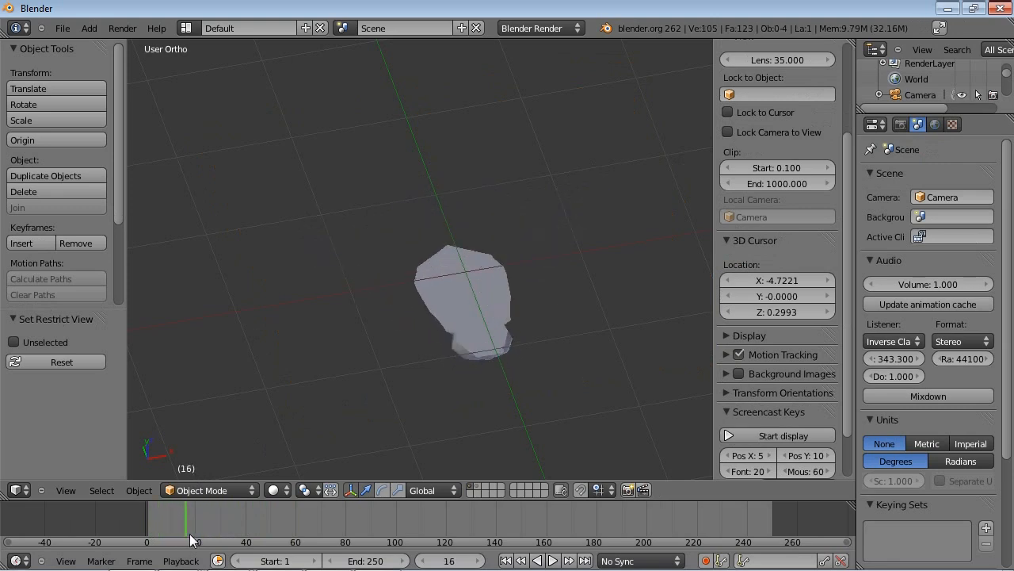
click(228, 531)
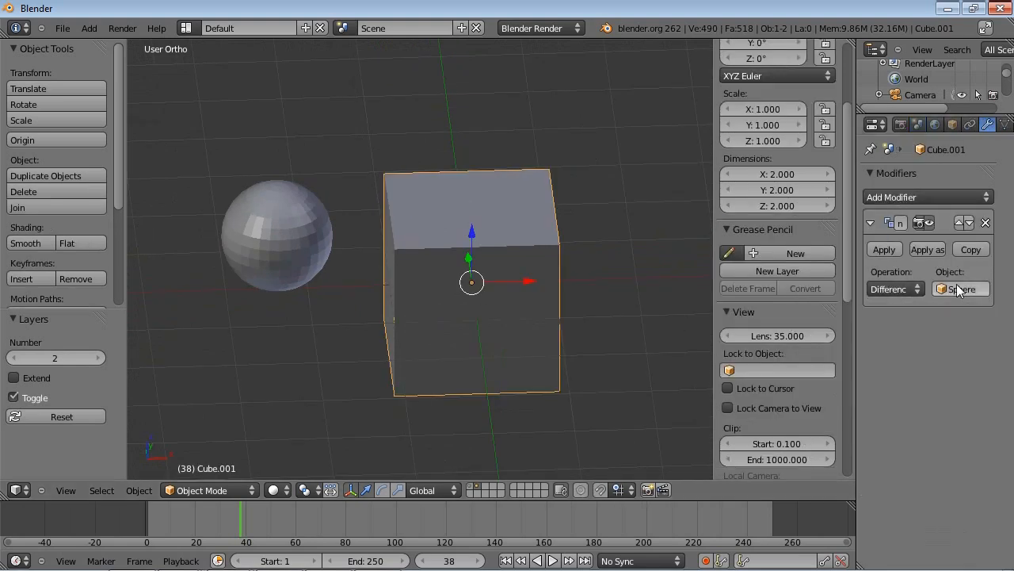
Step: Set the sphere as the cube's Boolean Difference object and apply the modifier to the mesh
click(276, 237)
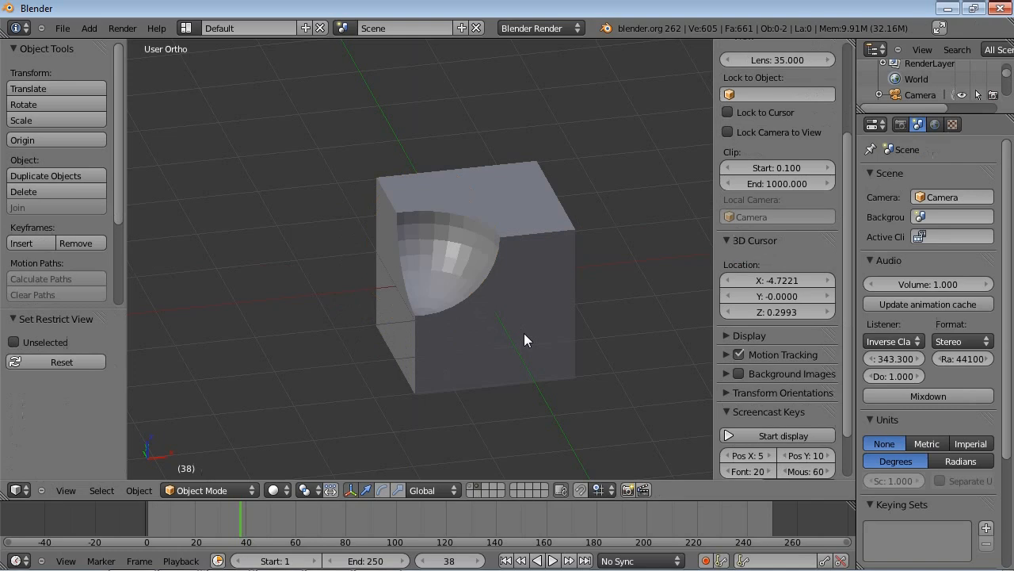
drag(523, 341, 515, 309)
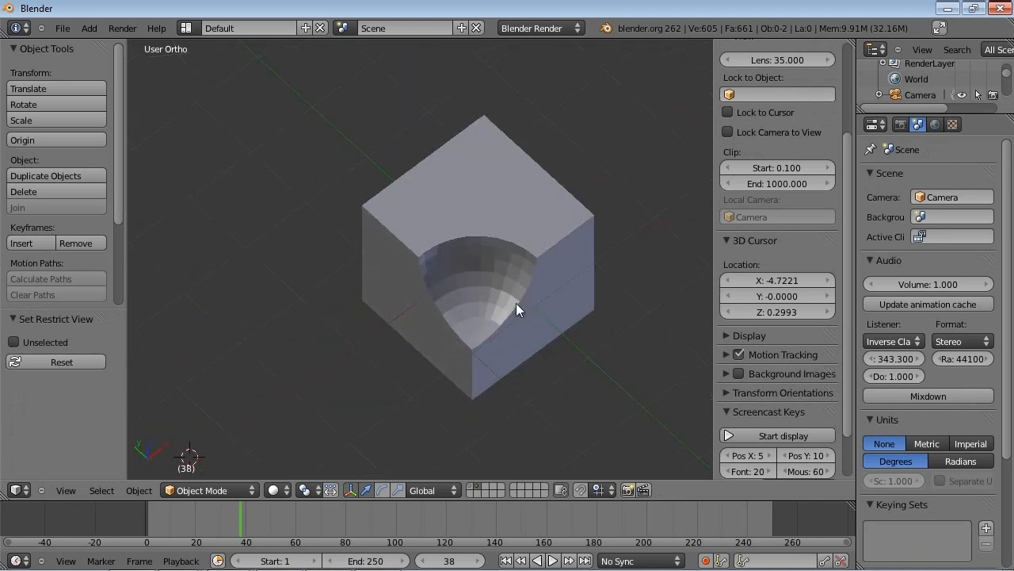
click(479, 257)
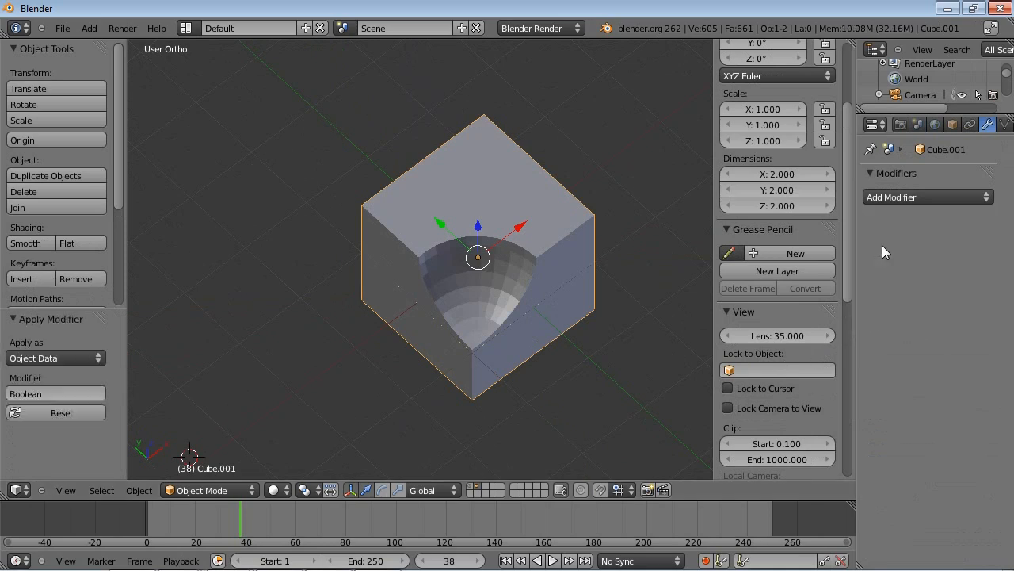
key(Tab)
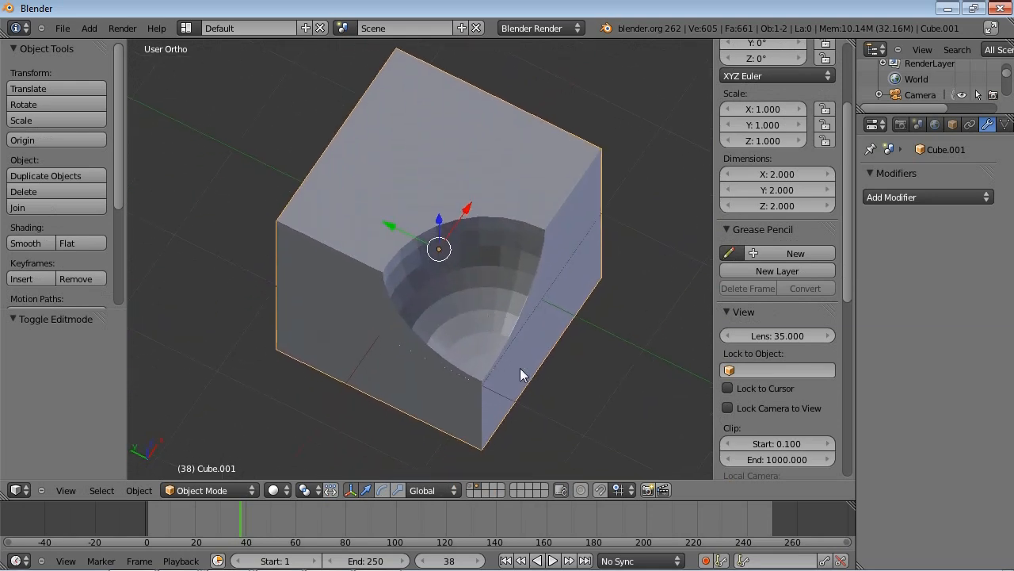
drag(523, 374, 507, 393)
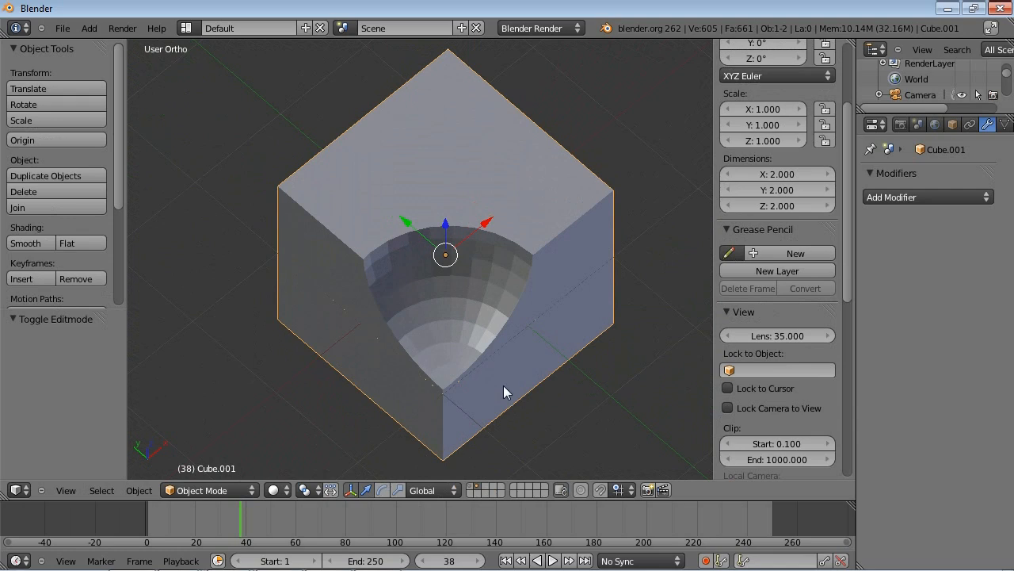
mouse_move(479, 346)
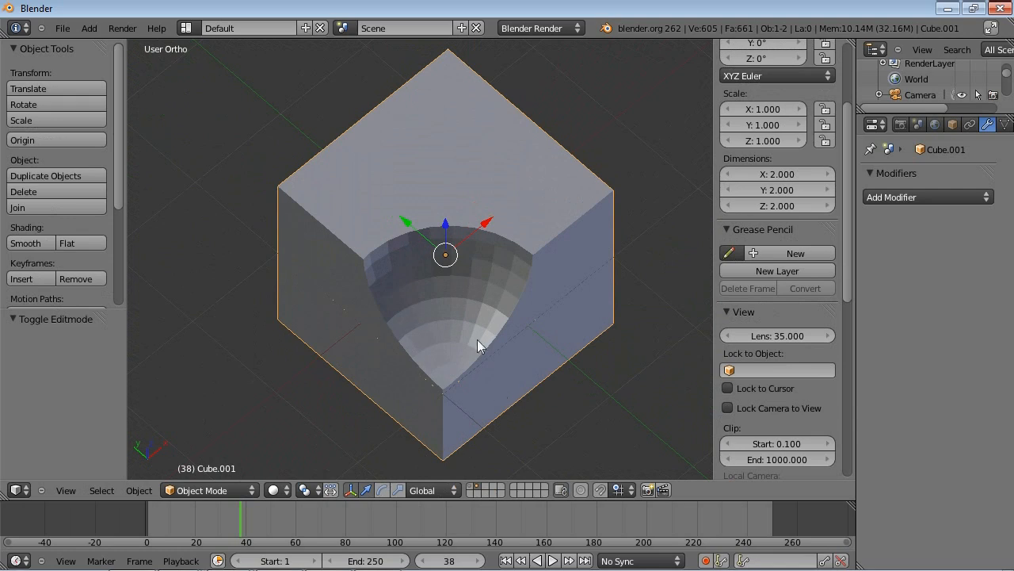
mouse_move(618, 342)
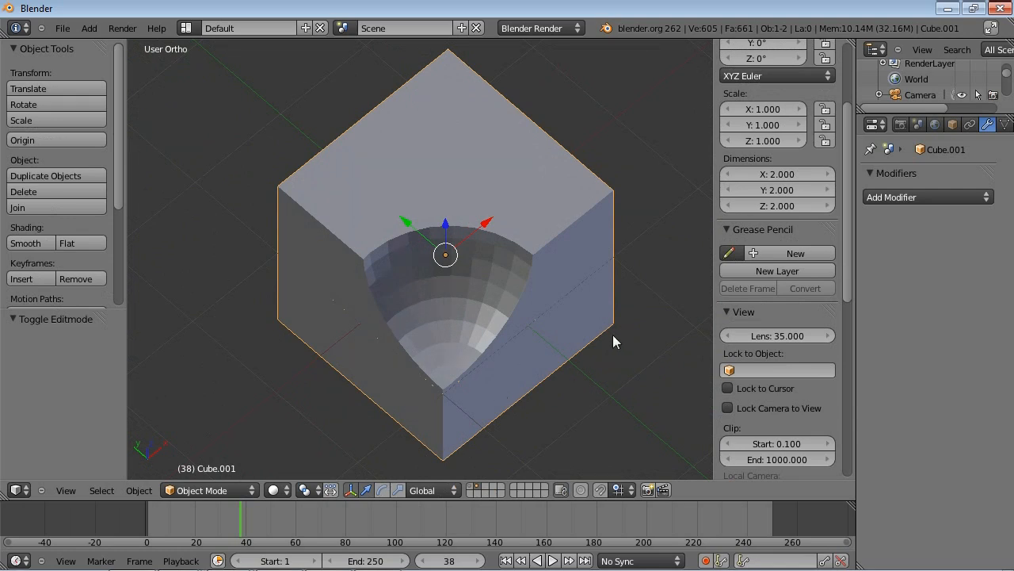